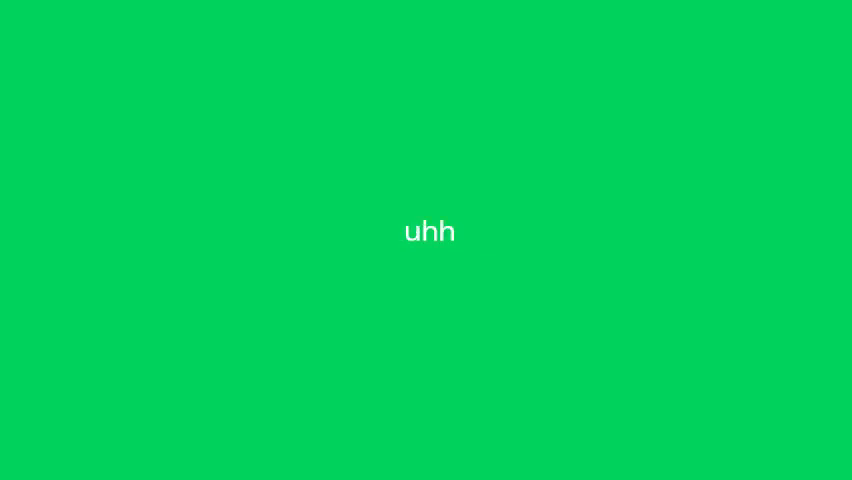
text(ill restart)
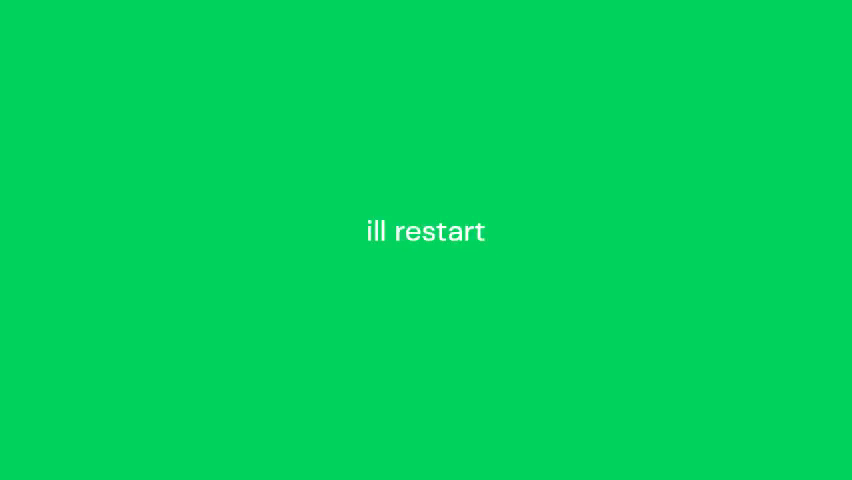
text(making DOORS vids)
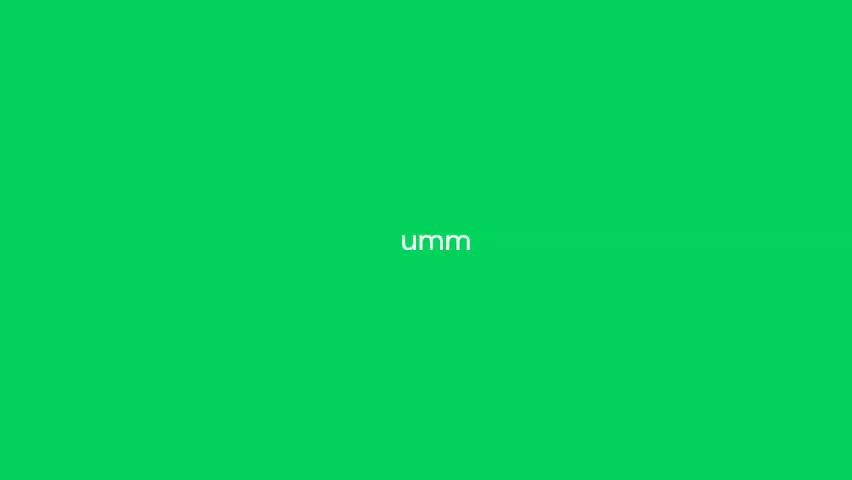
text(I dont really know)
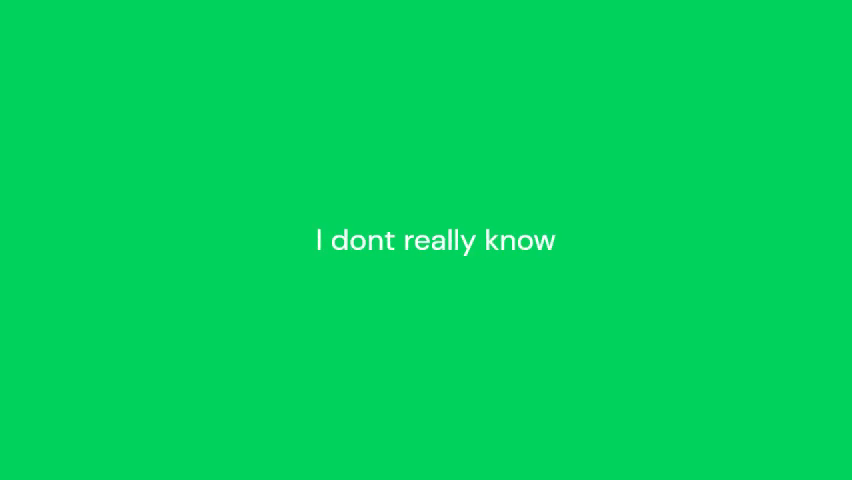